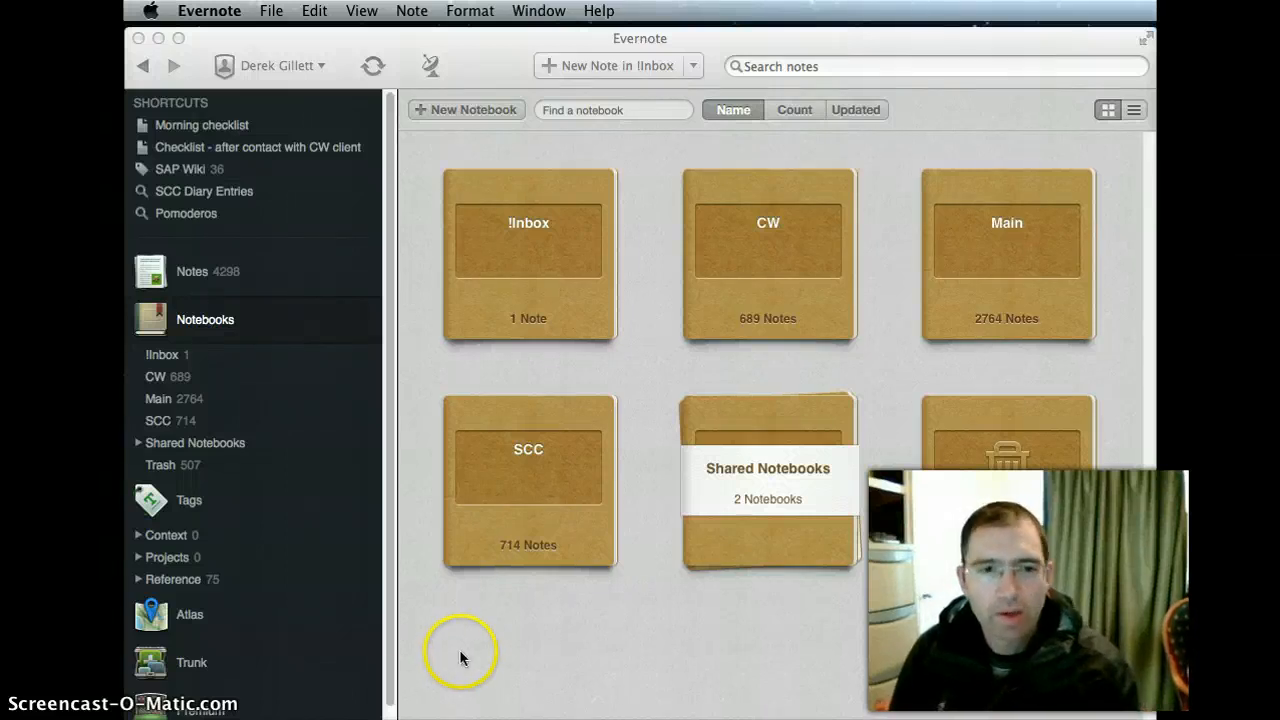
pyautogui.moveTo(422, 635)
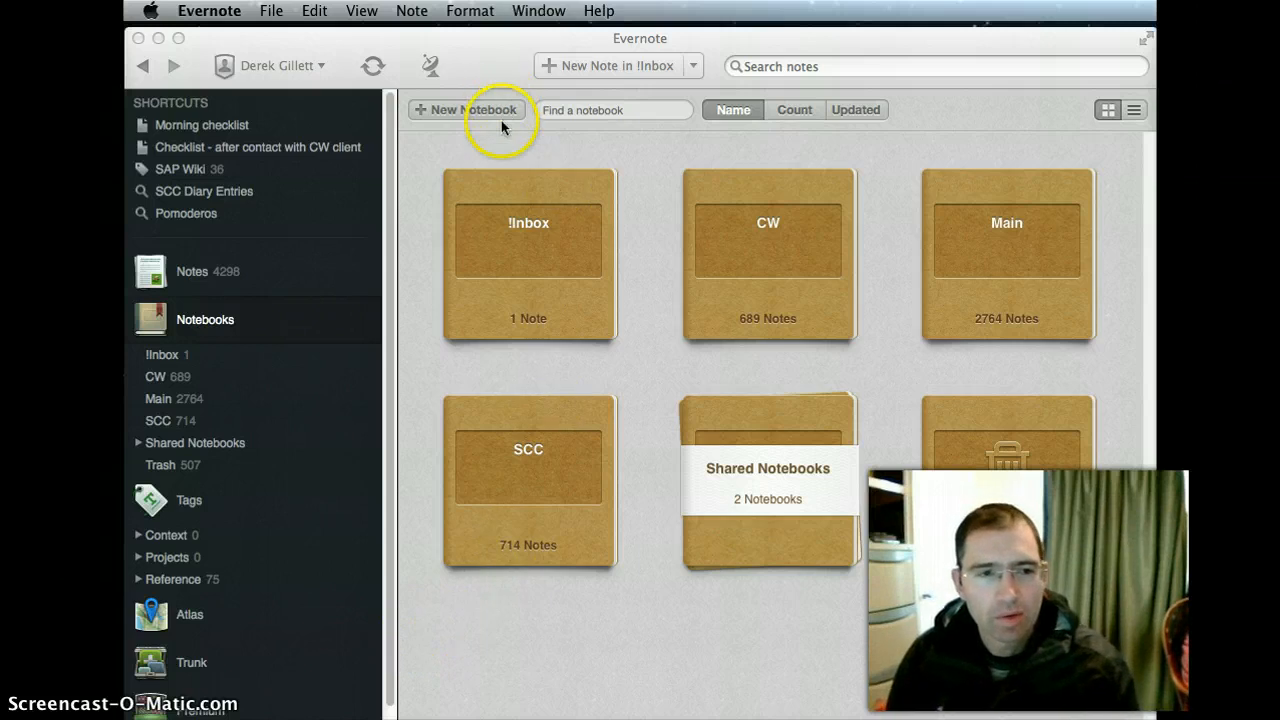
pyautogui.moveTo(510, 141)
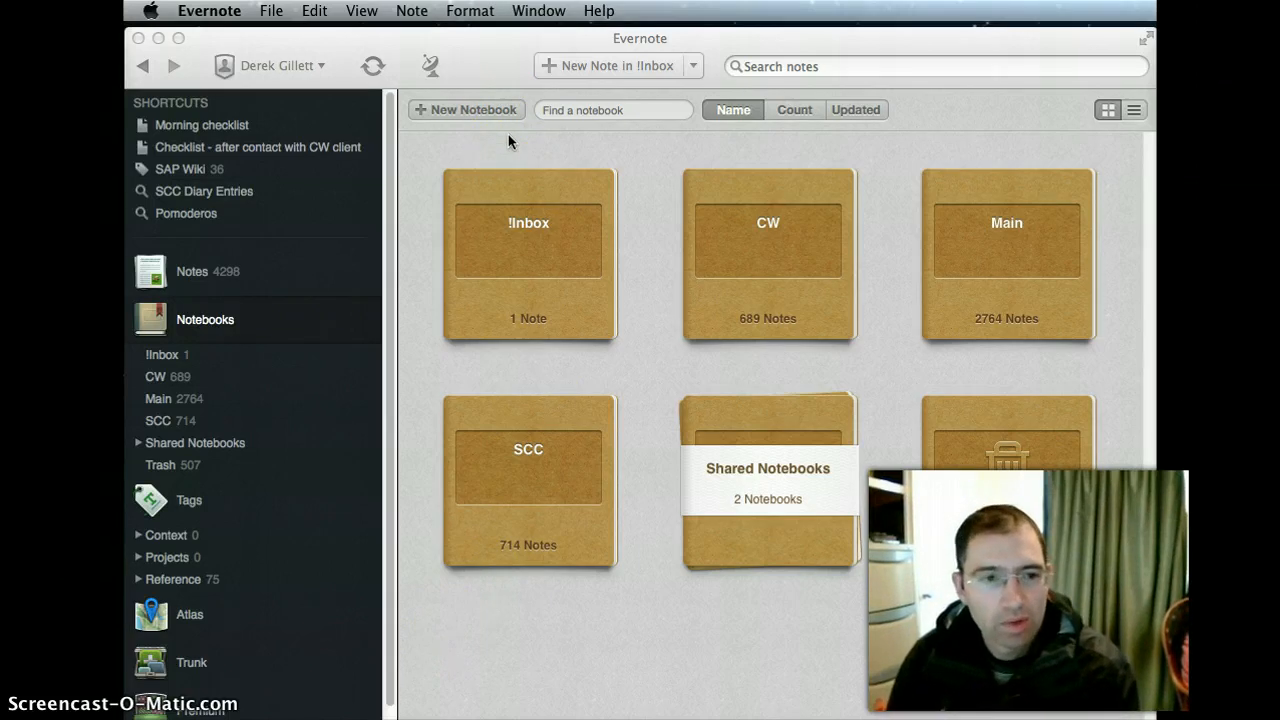
pyautogui.moveTo(782, 68)
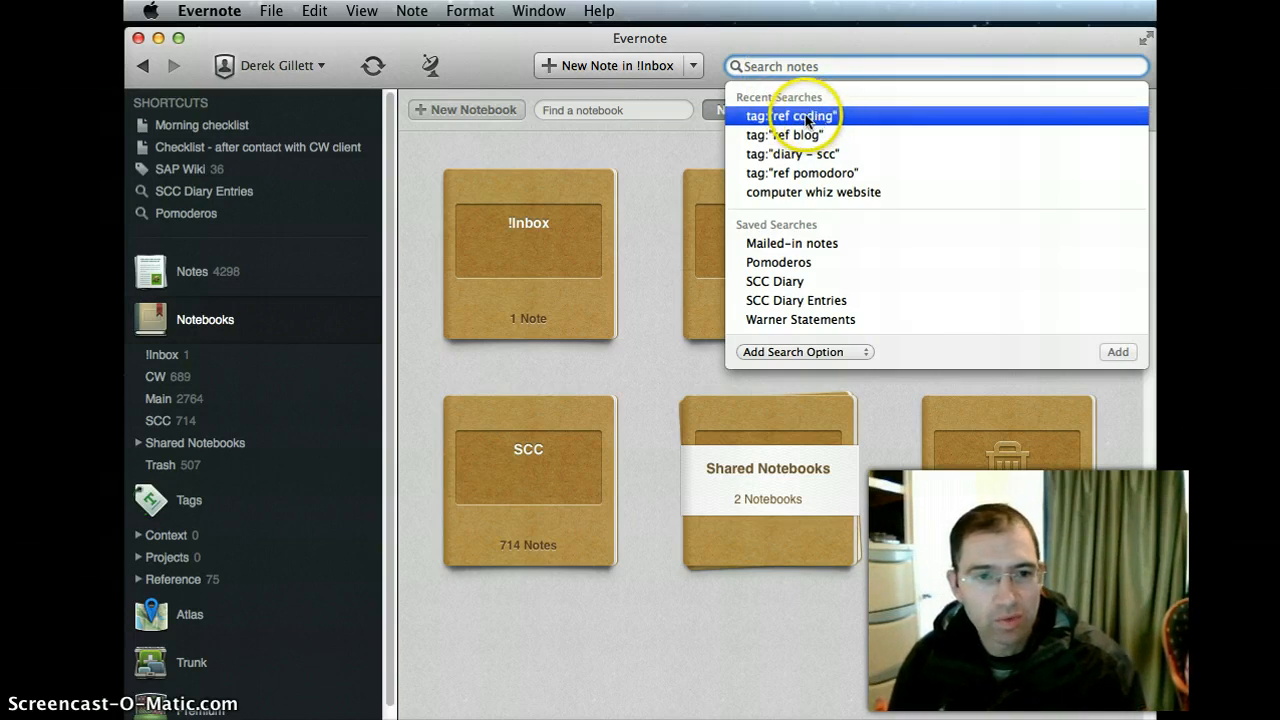
# - Run the recent tag:"ref coding" search, listing 19 notes
pyautogui.click(791, 117)
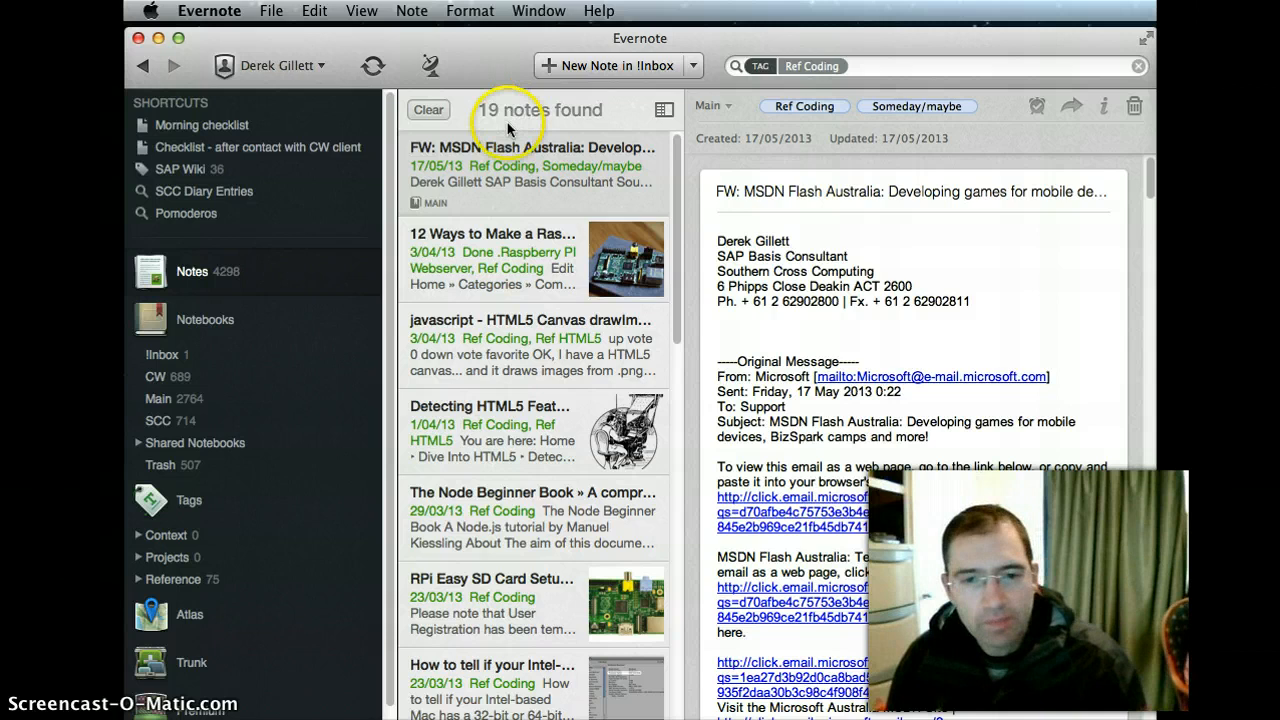
pyautogui.moveTo(593, 140)
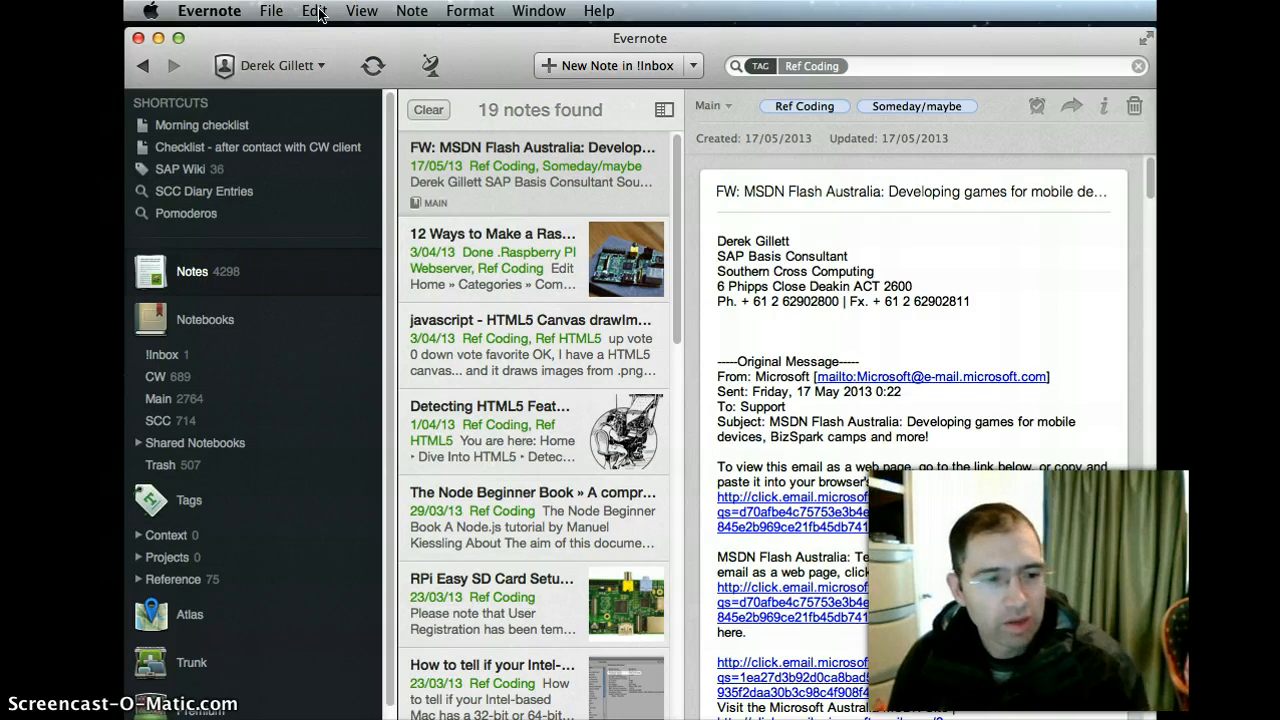
# - Save the Ref Coding tag search with the name 'Coding Notes'
pyautogui.click(315, 11)
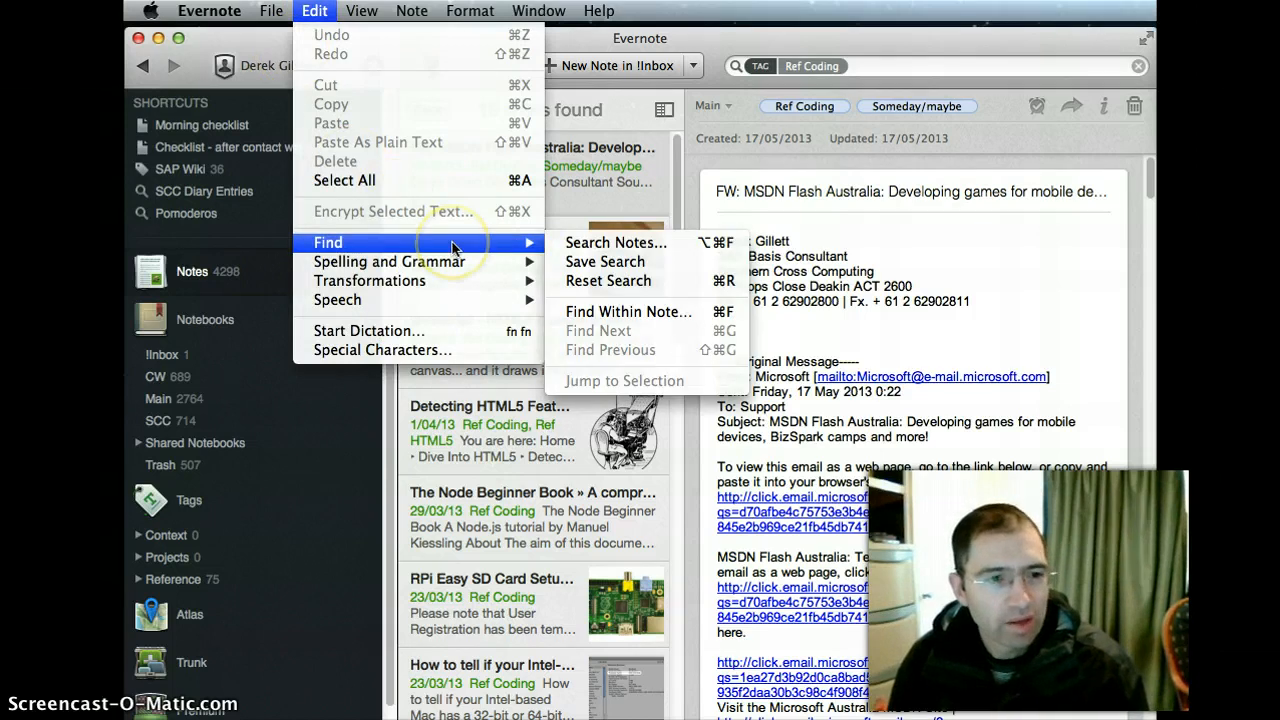
pyautogui.moveTo(626, 261)
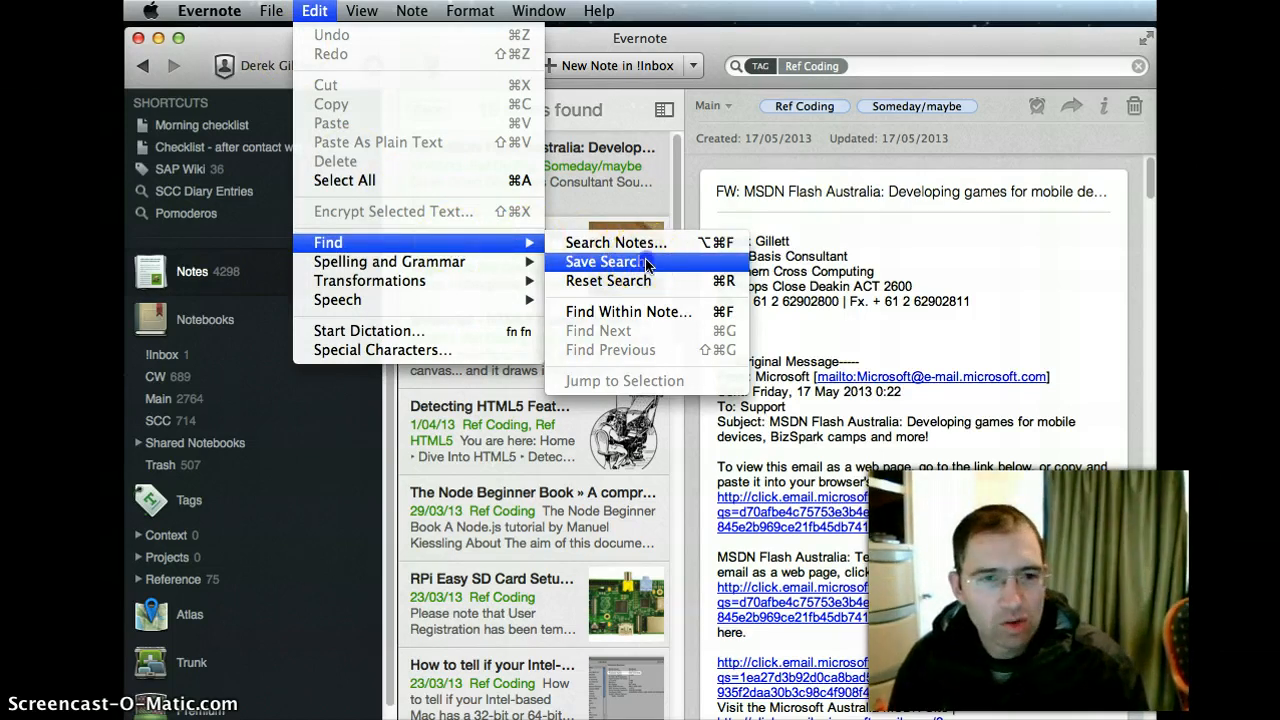
pyautogui.click(602, 261)
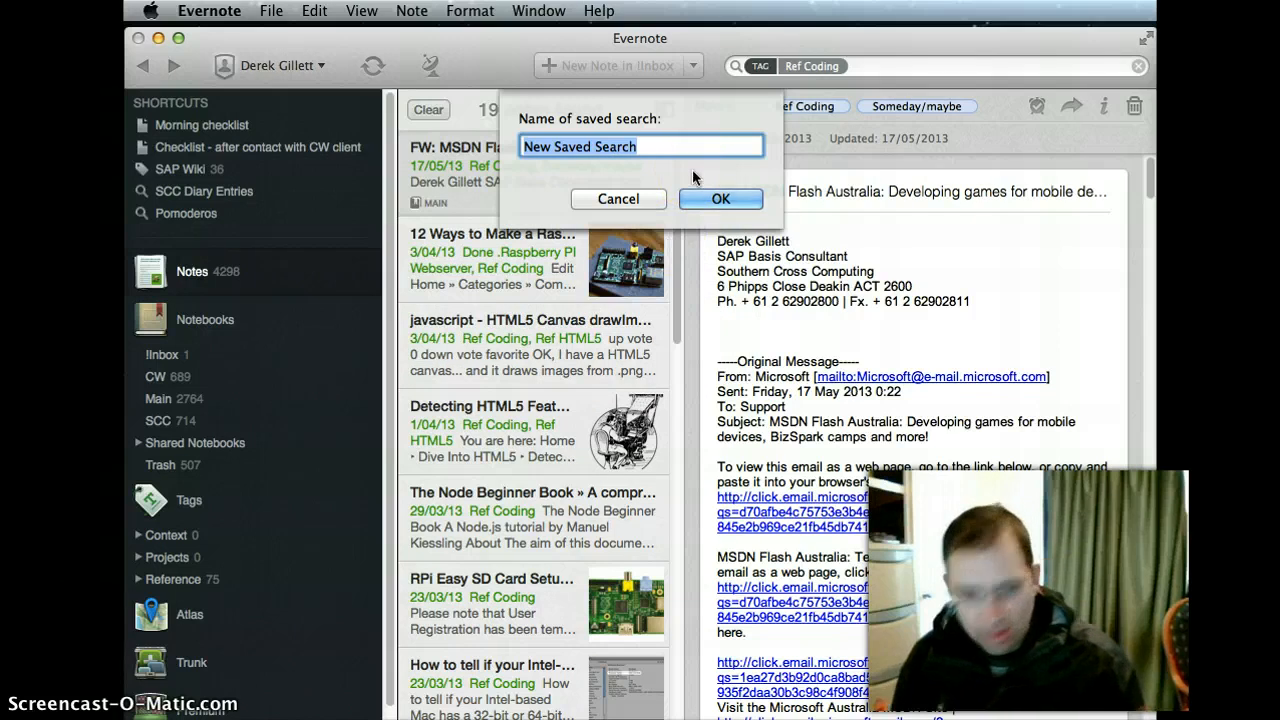
pyautogui.write('Coding')
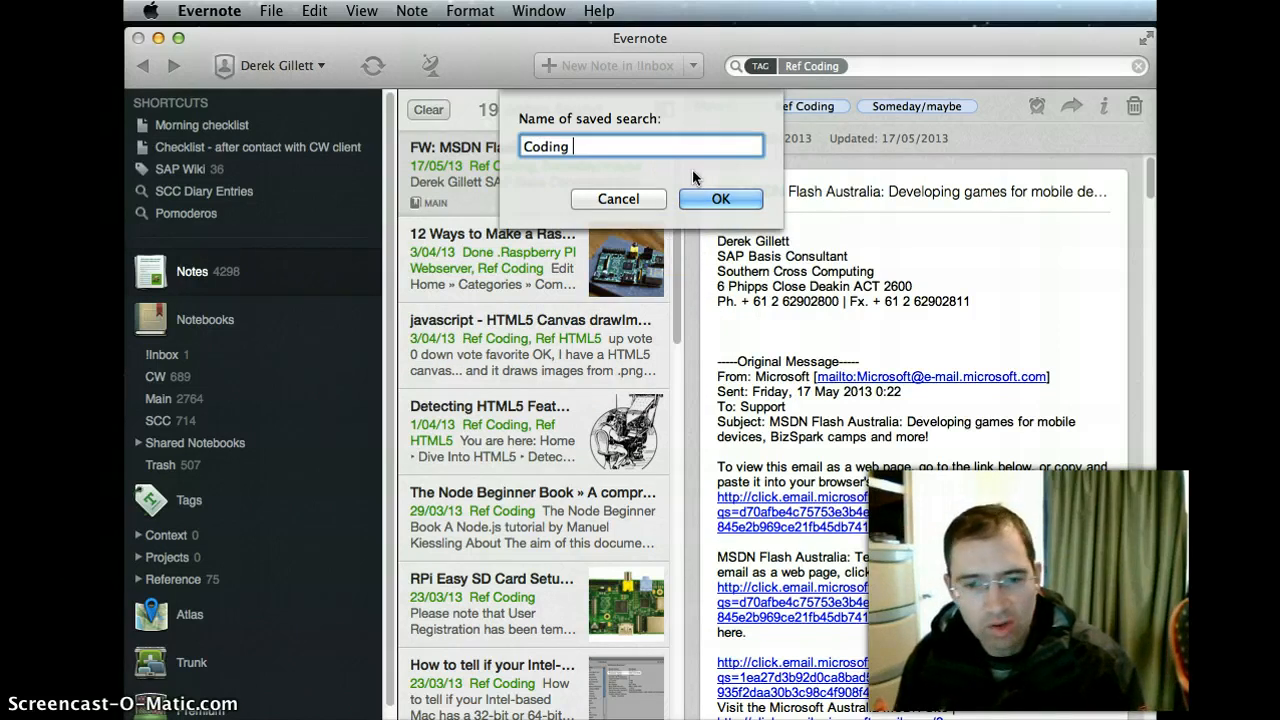
pyautogui.write('Notes')
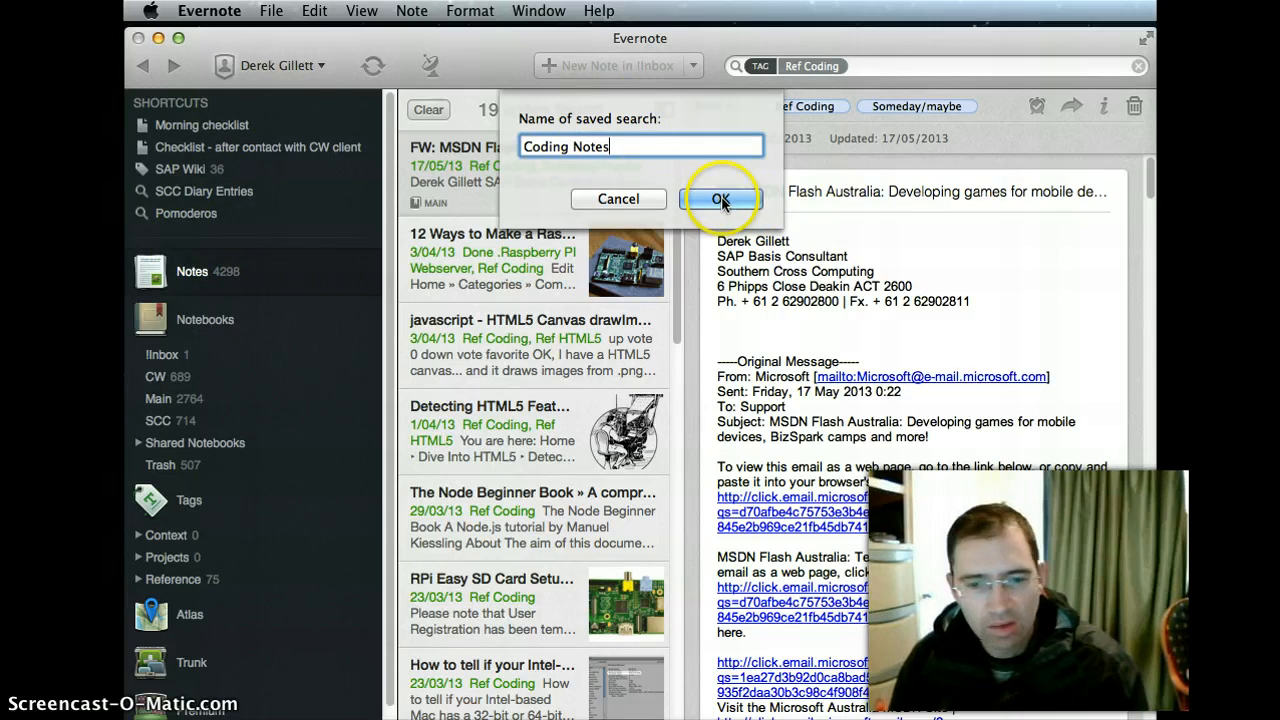
pyautogui.click(719, 198)
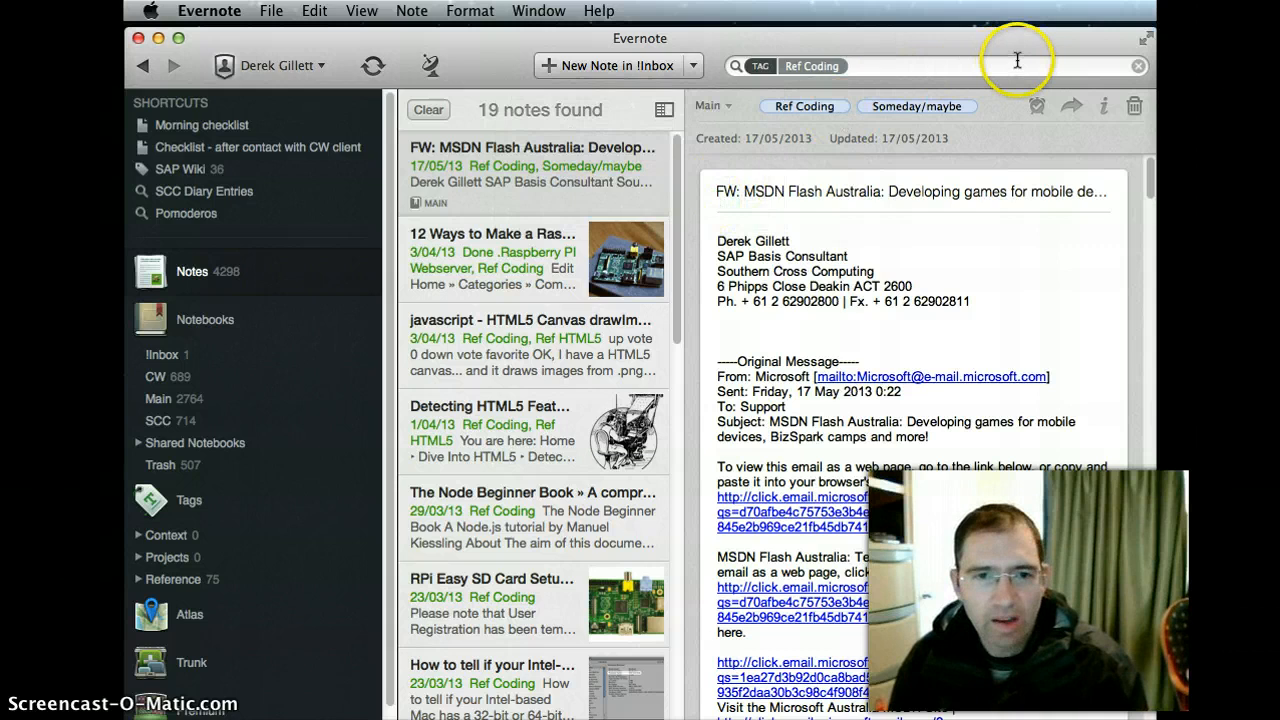
pyautogui.moveTo(1013, 63)
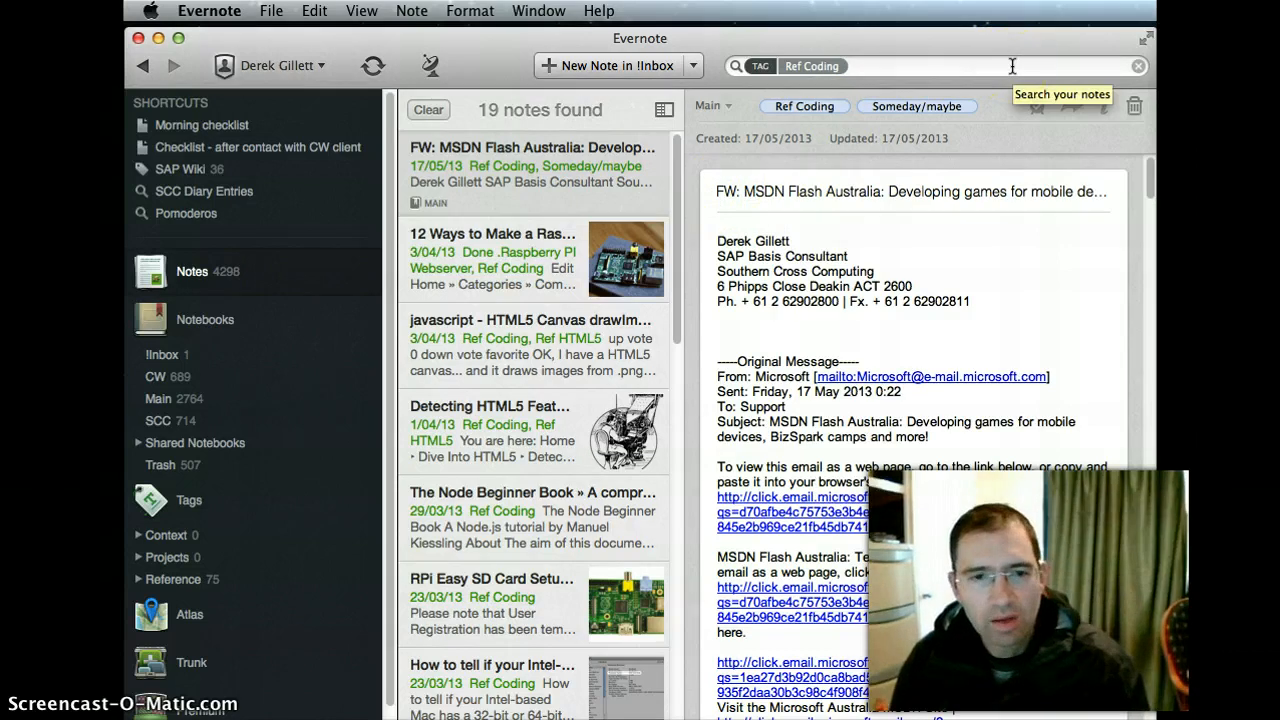
pyautogui.click(1010, 66)
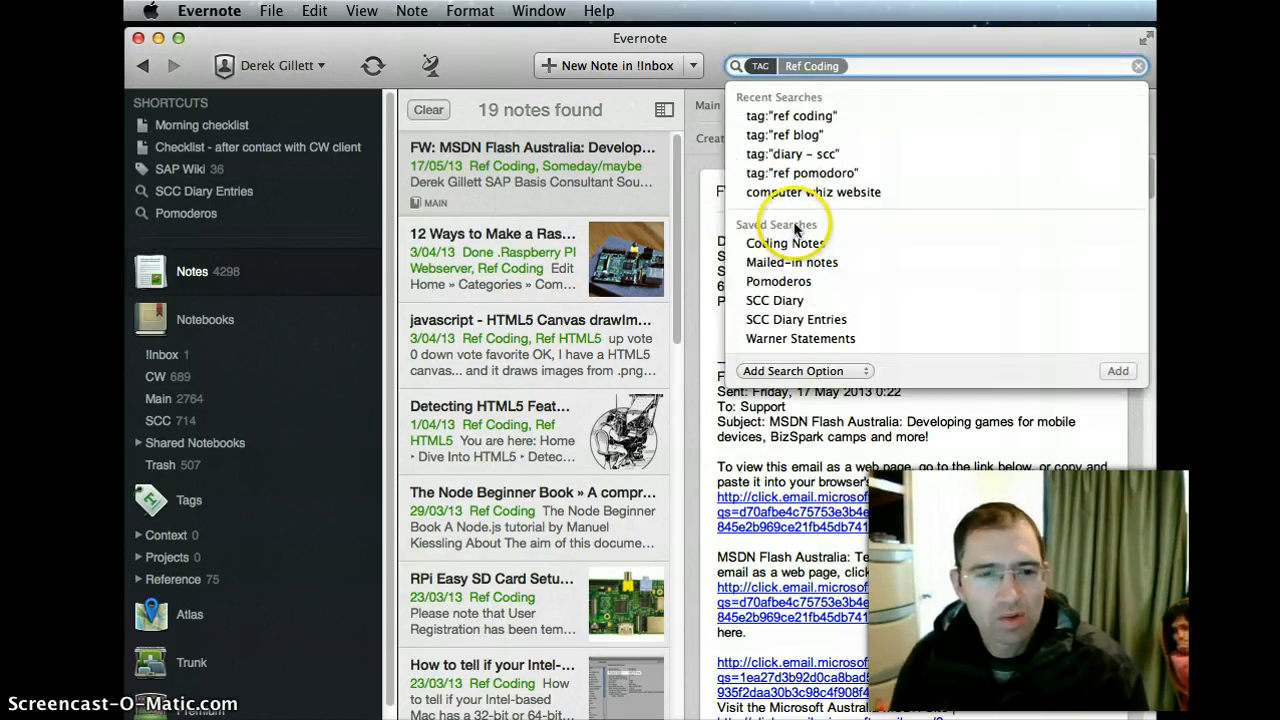
pyautogui.moveTo(786, 243)
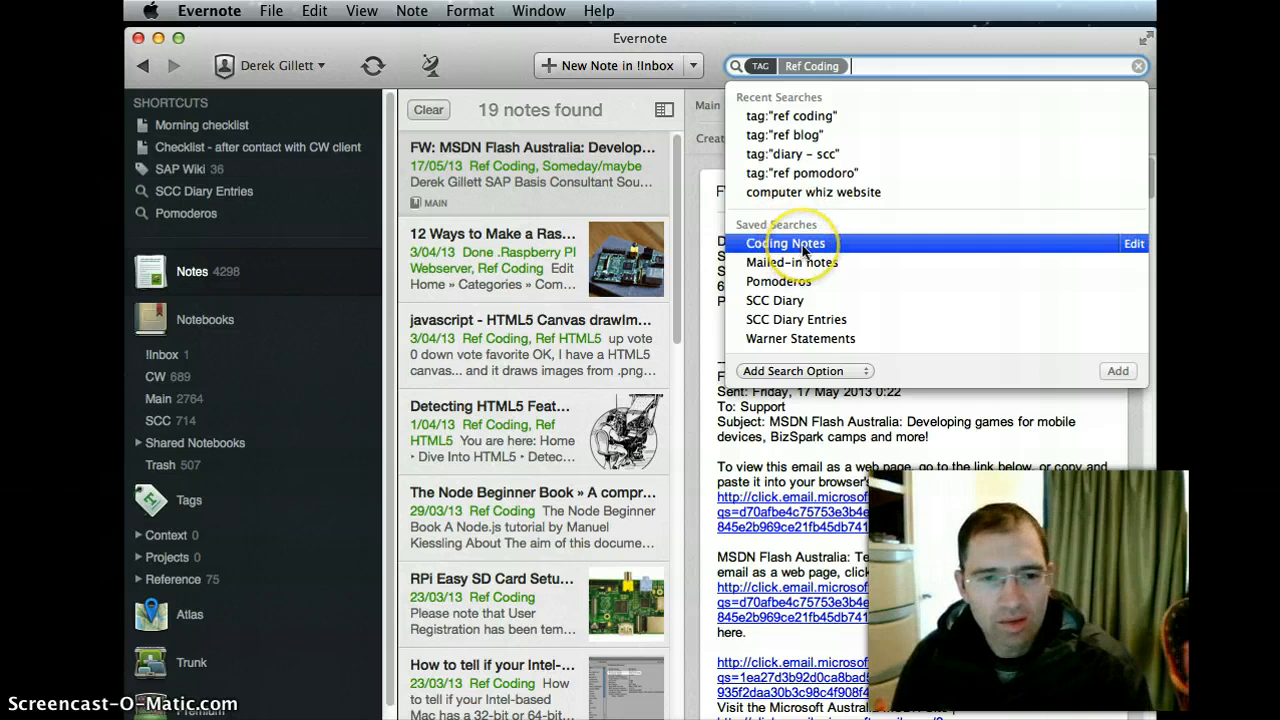
pyautogui.moveTo(801, 251)
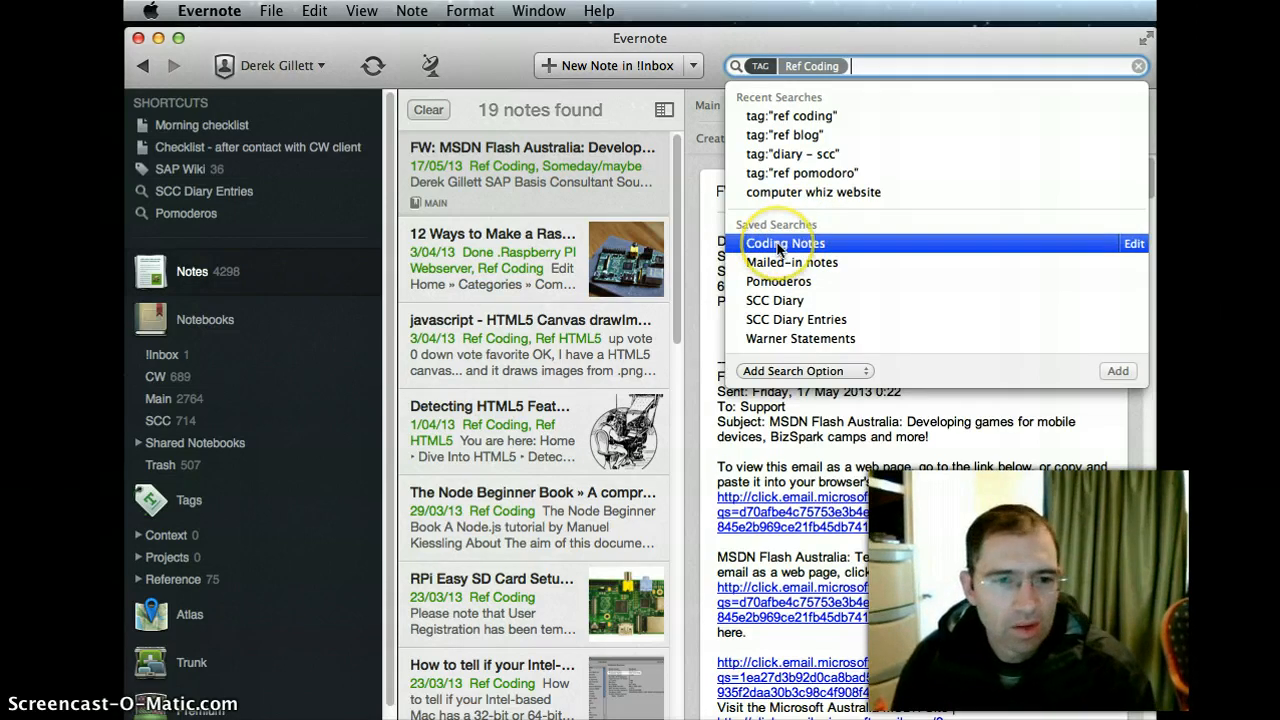
pyautogui.click(784, 243)
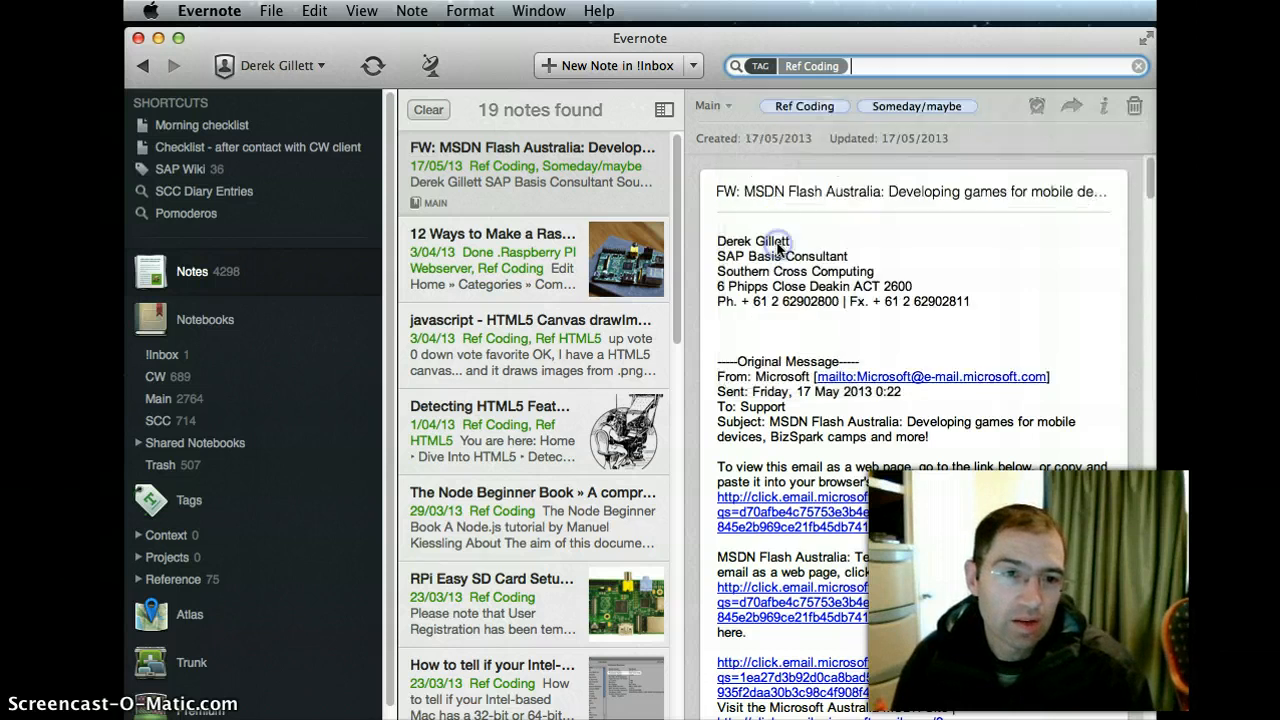
pyautogui.moveTo(319, 191)
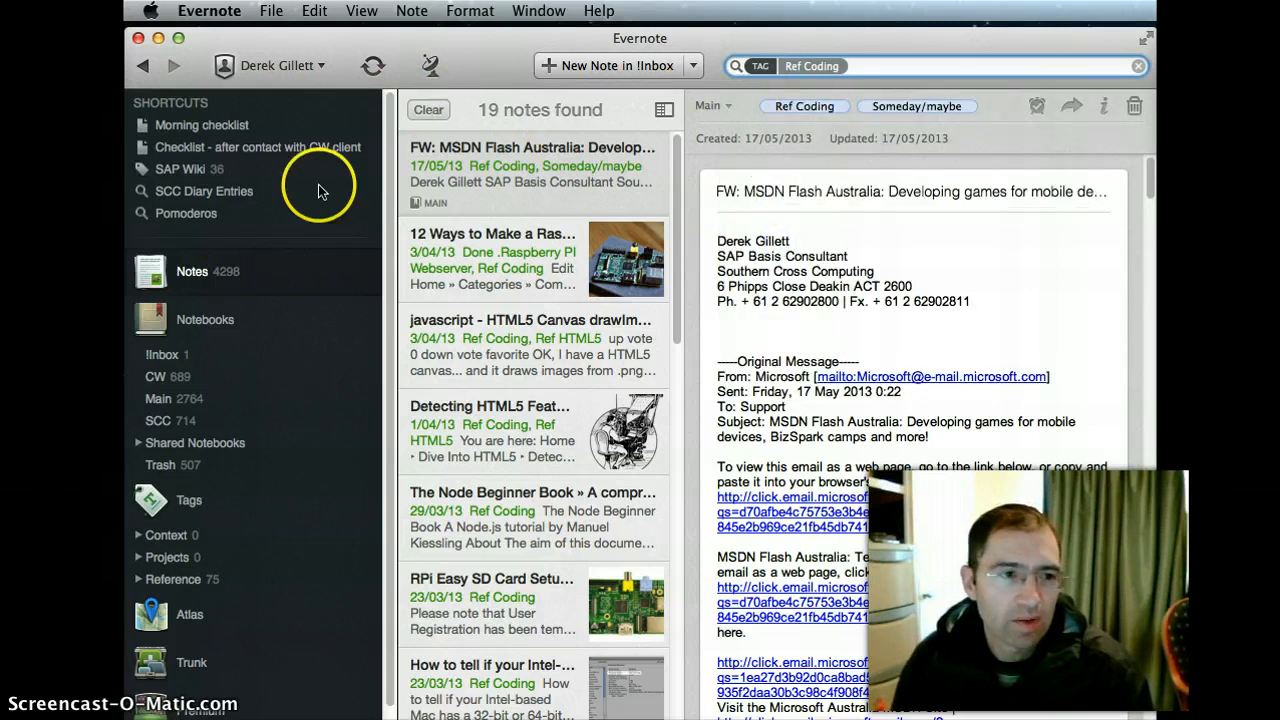
# - Drag the 'Coding Notes' saved search from Saved Searches into the Shortcuts sidebar
pyautogui.click(205, 319)
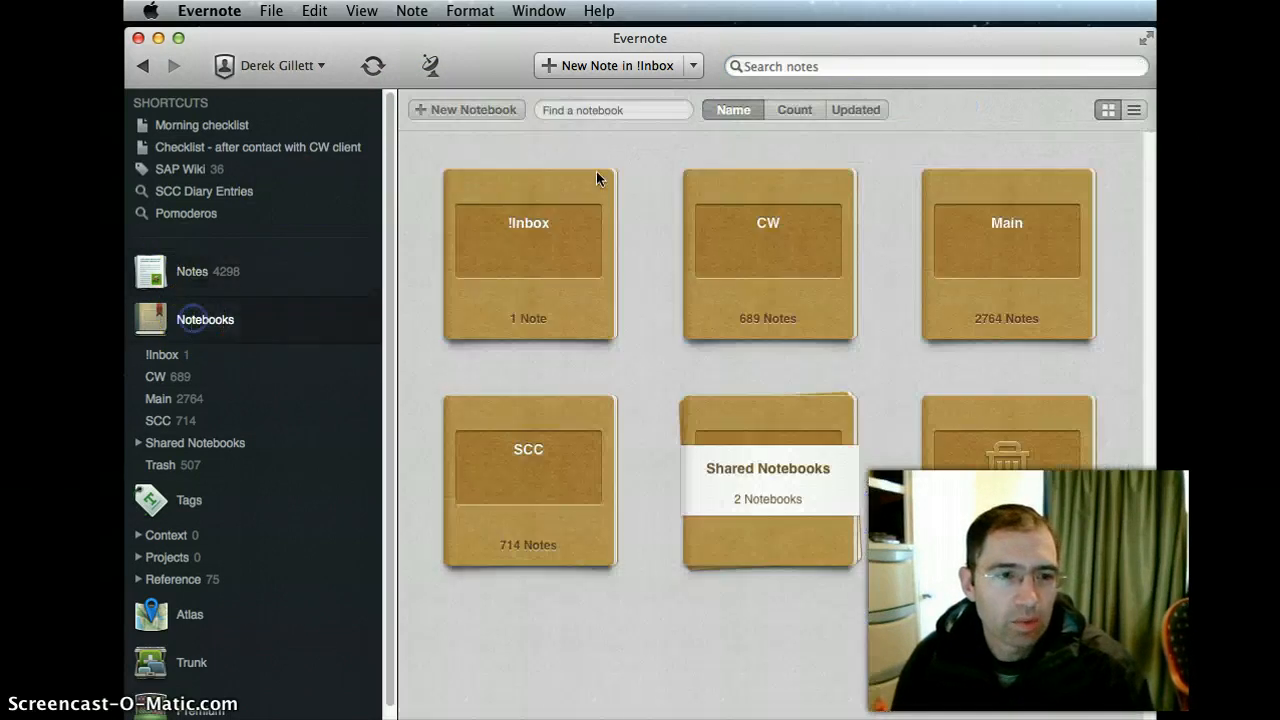
pyautogui.click(940, 66)
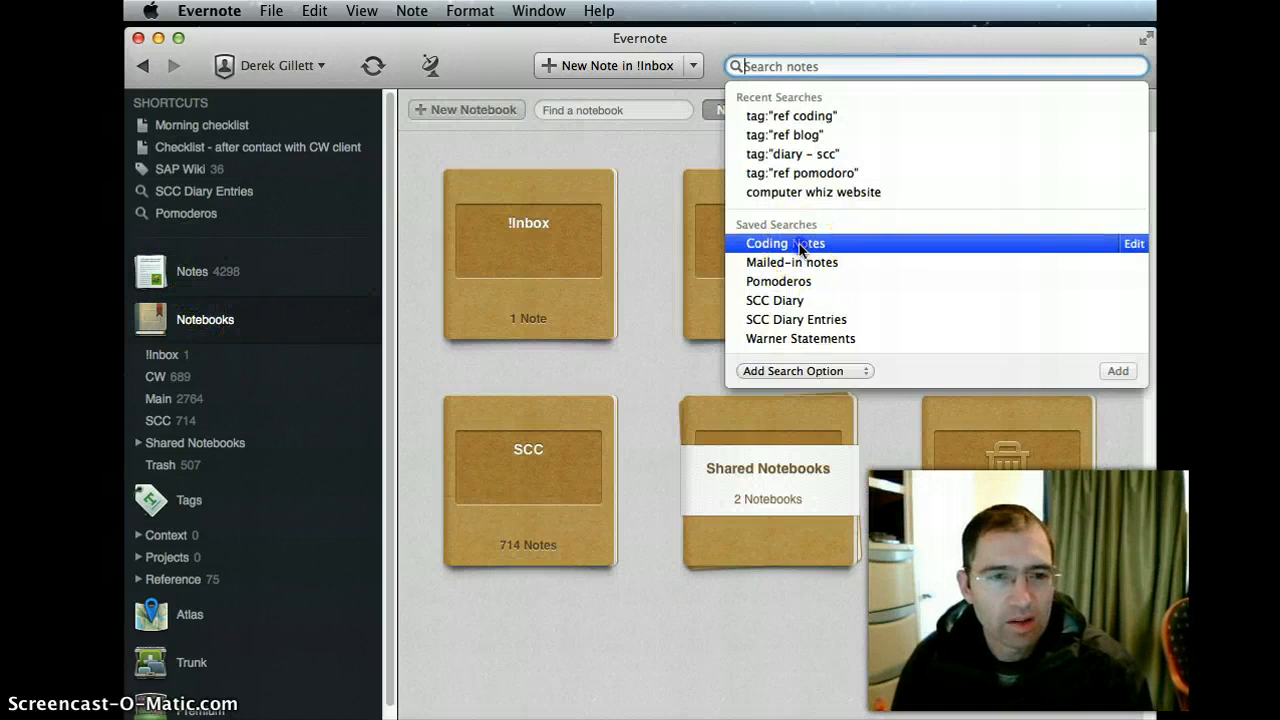
pyautogui.click(784, 243)
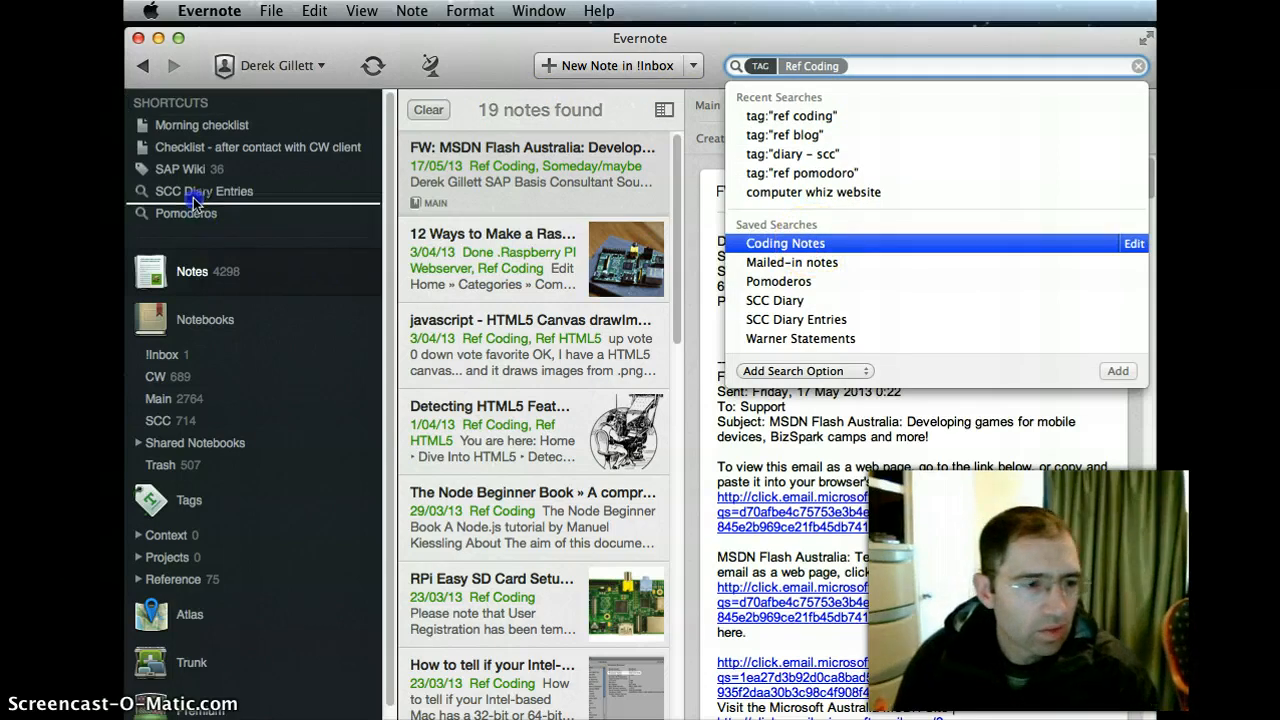
pyautogui.click(785, 243)
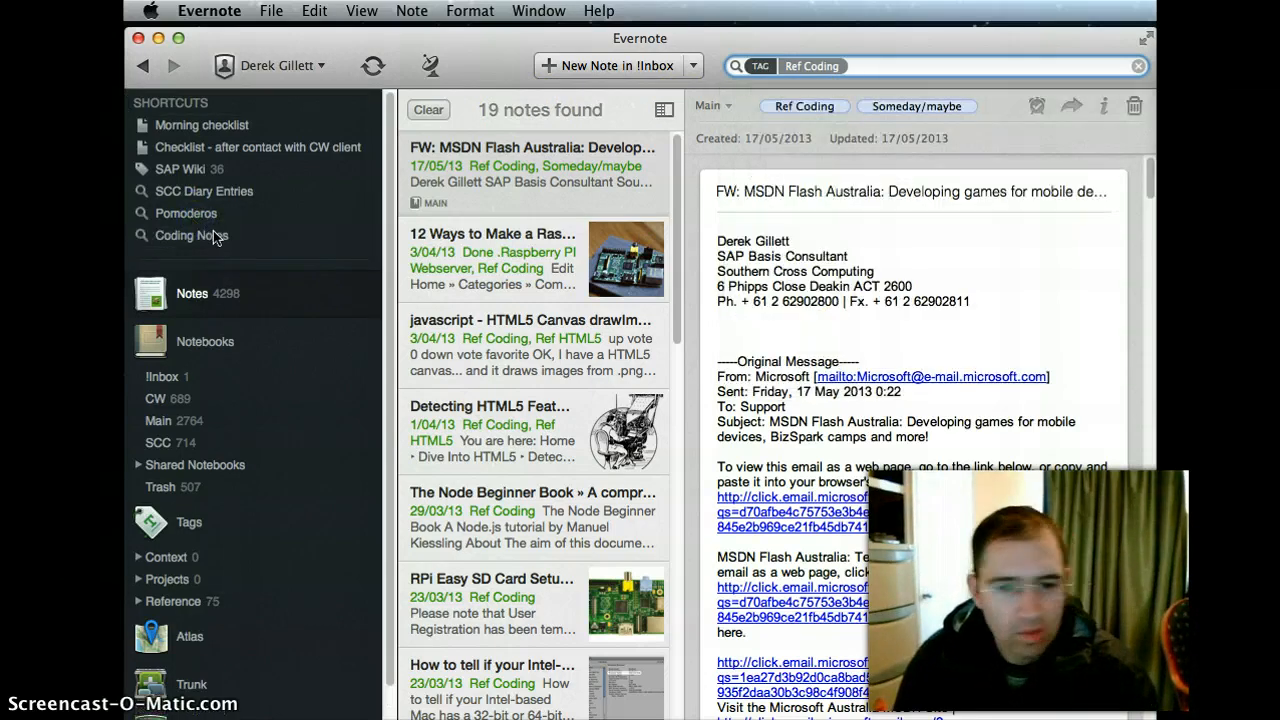